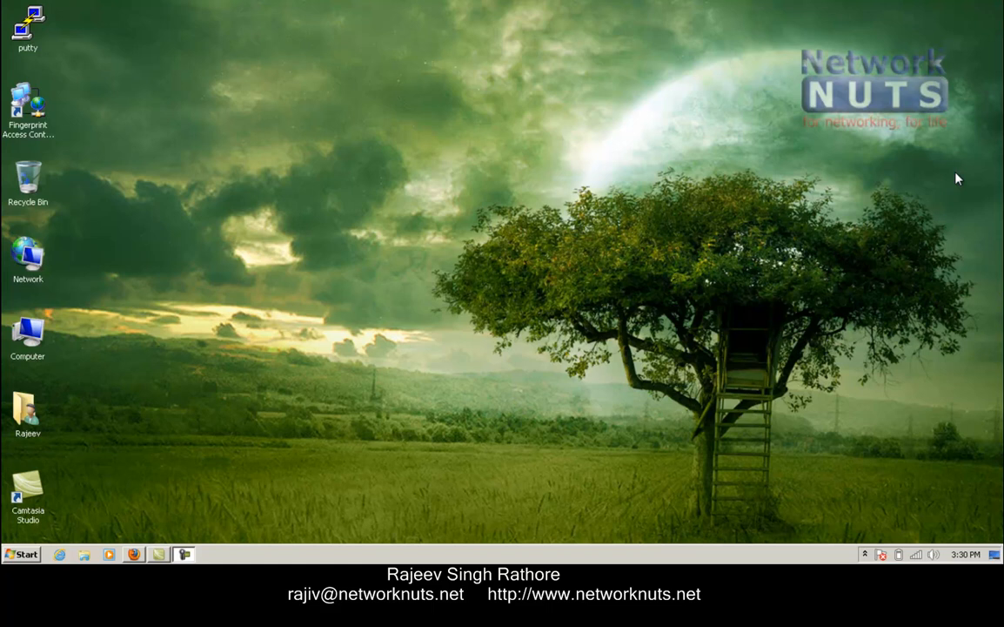
{"action": "mouse_move", "coordinate": [628, 181]}
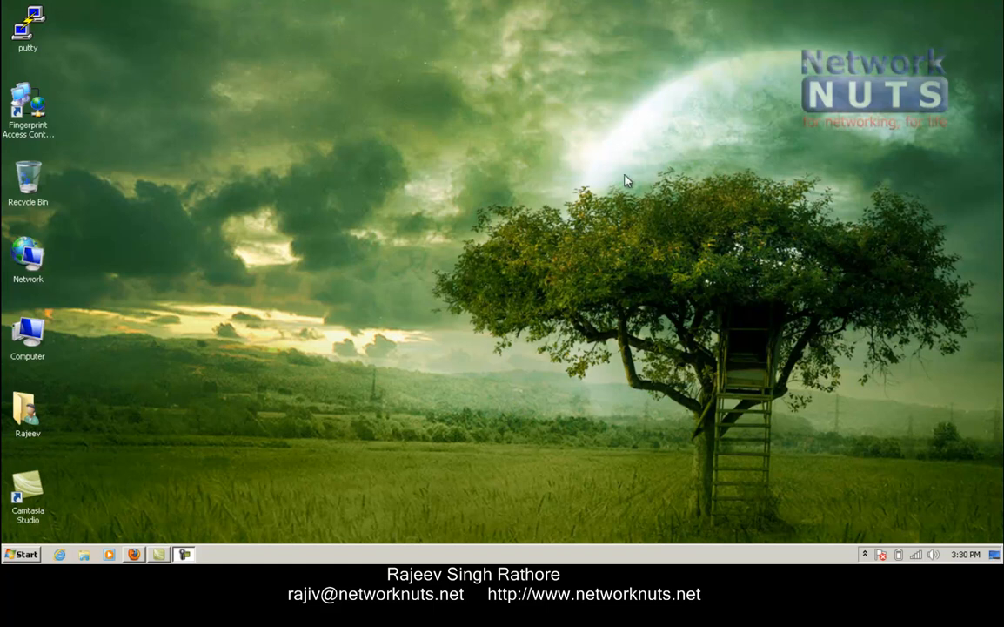
{"action": "mouse_move", "coordinate": [276, 297]}
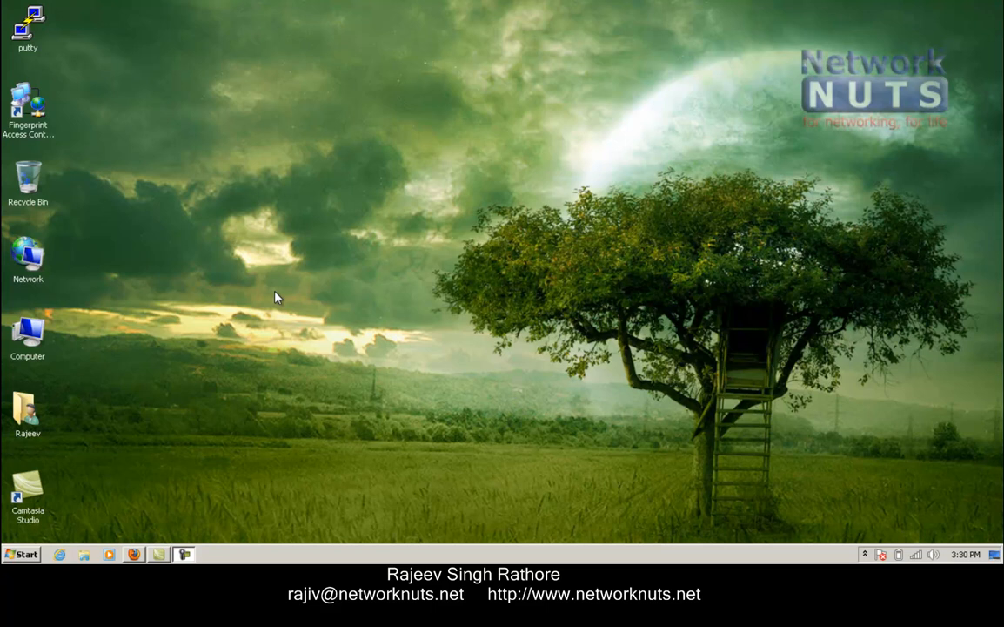
Browse Start > All Programs, dismiss the menu, then reopen All Programs to reach Accessories.
{"action": "left_click", "coordinate": [21, 555]}
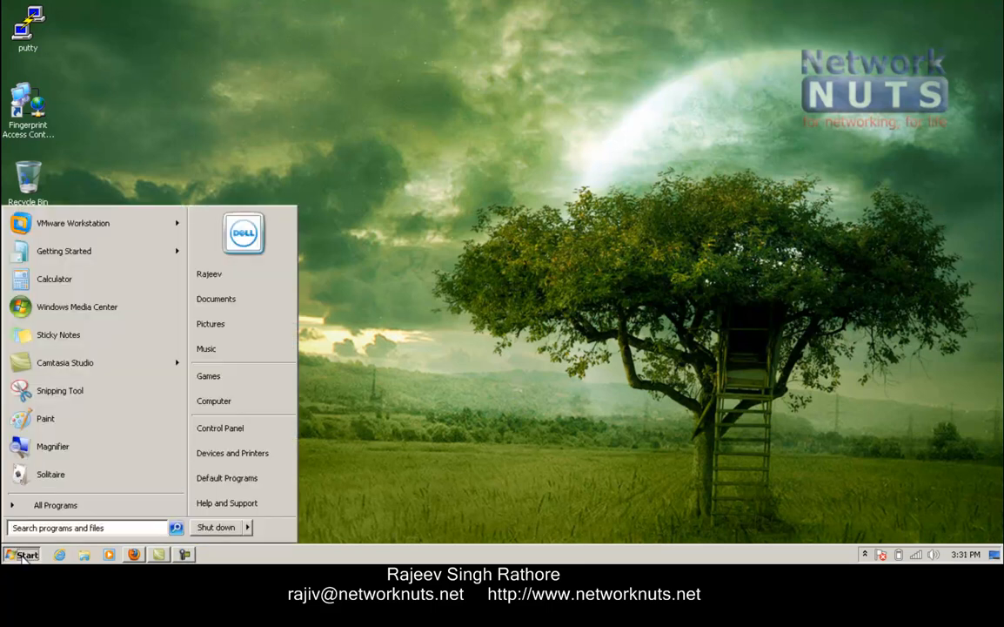
{"action": "mouse_move", "coordinate": [55, 504]}
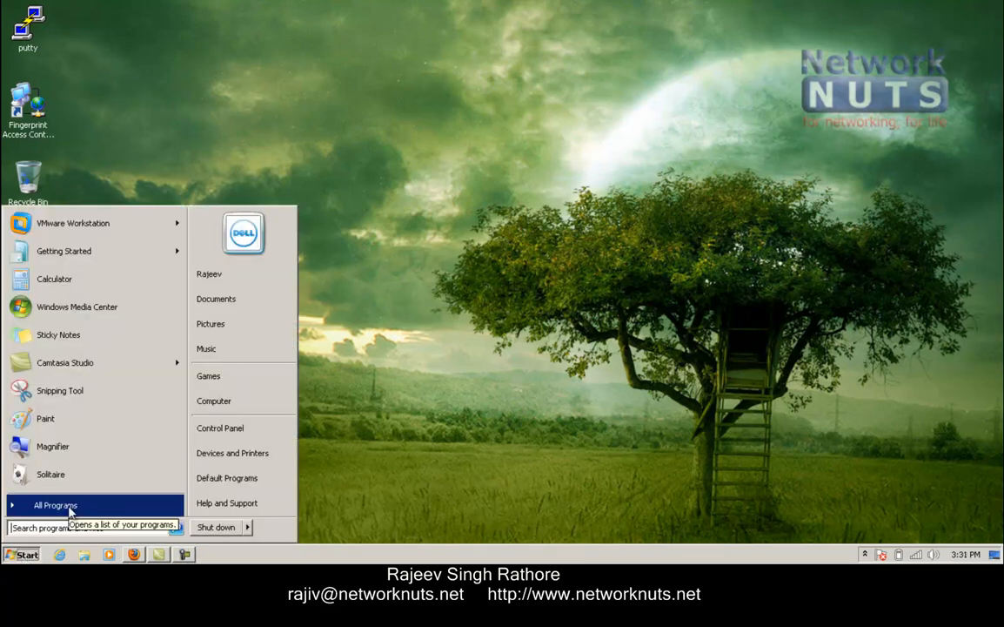
{"action": "left_click", "coordinate": [55, 505]}
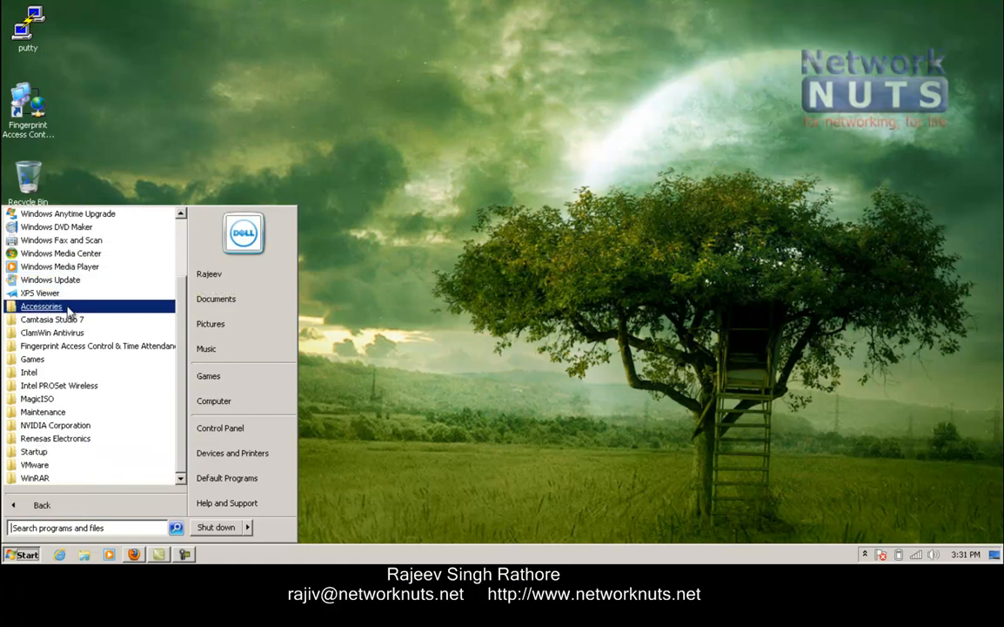
{"action": "mouse_move", "coordinate": [29, 372]}
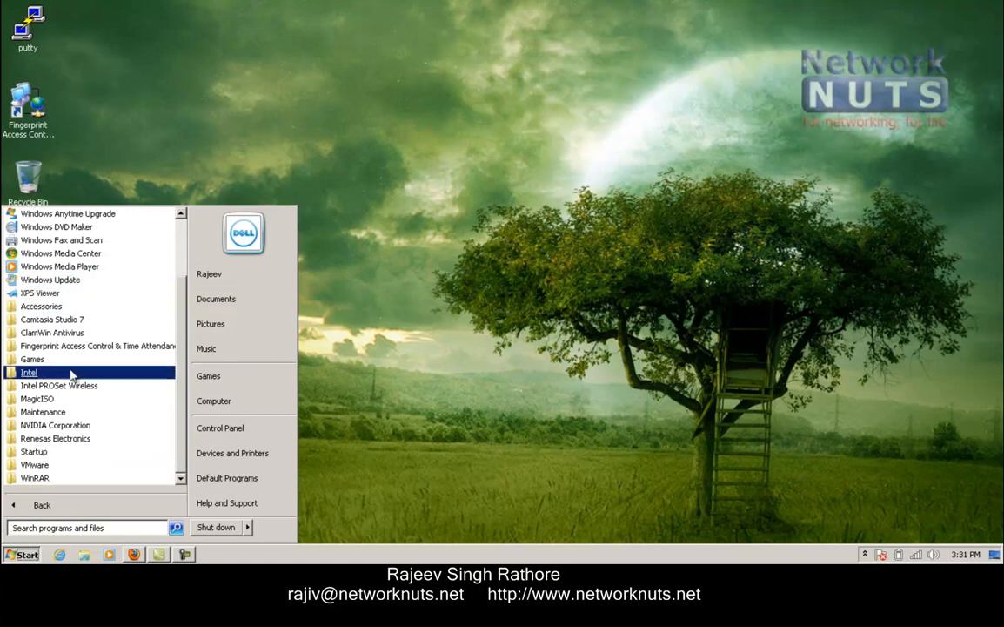
{"action": "mouse_move", "coordinate": [55, 438]}
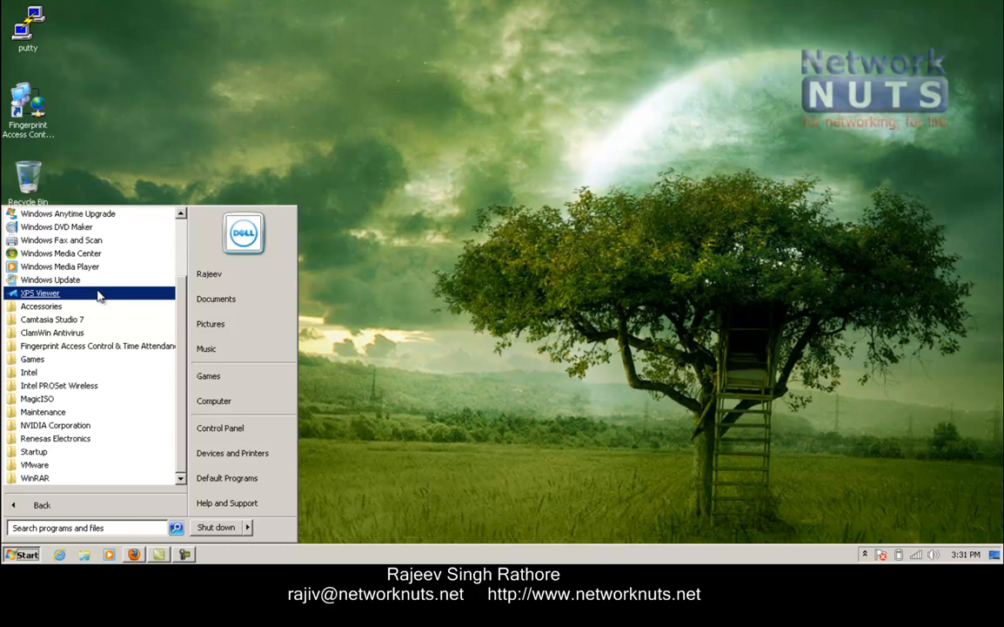
{"action": "left_click", "coordinate": [87, 527]}
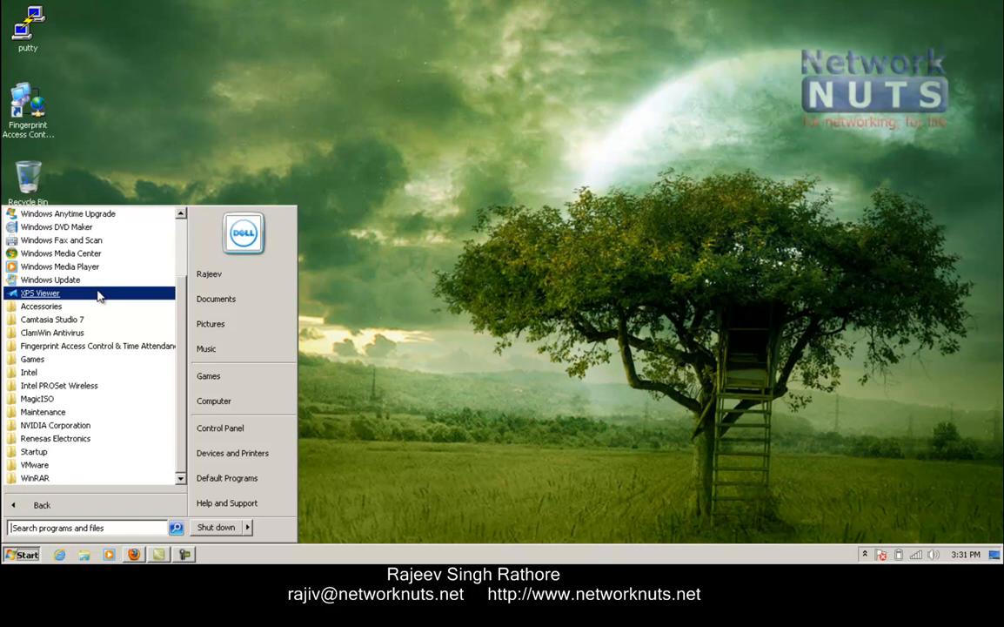
{"action": "mouse_move", "coordinate": [378, 235]}
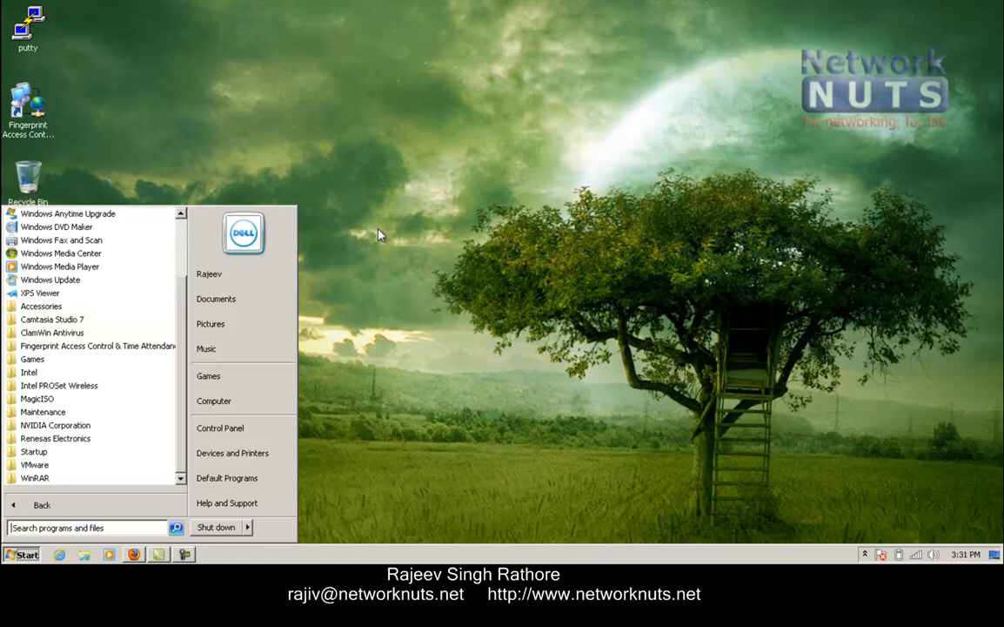
{"action": "left_click", "coordinate": [379, 235]}
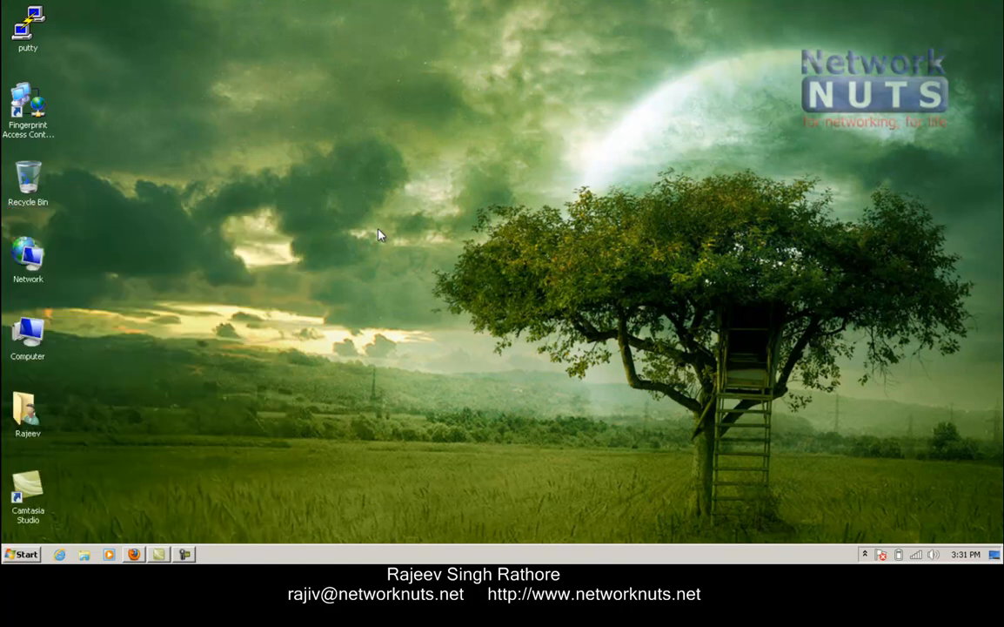
{"action": "mouse_move", "coordinate": [126, 514]}
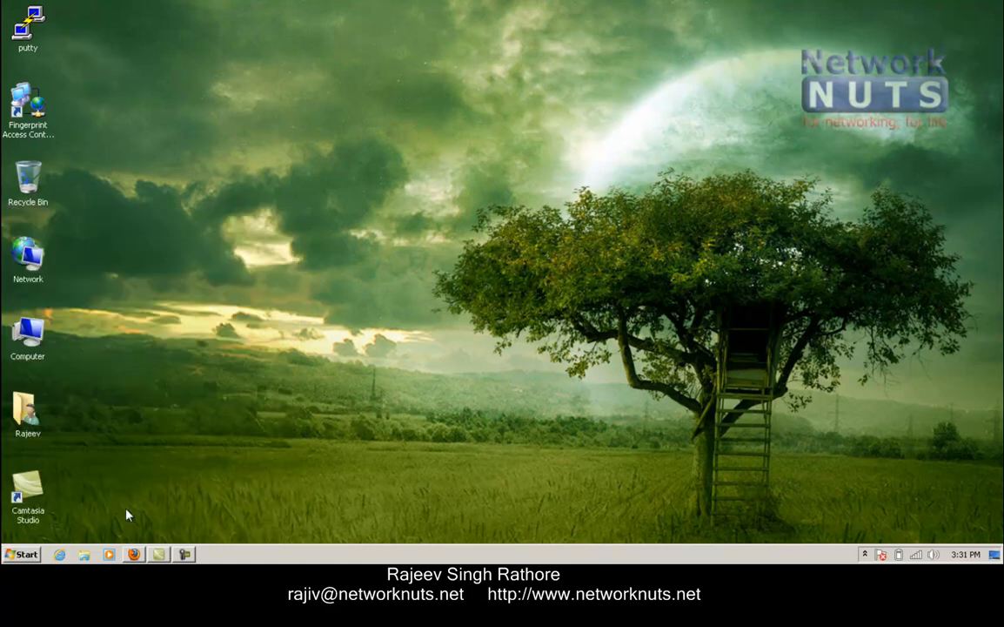
{"action": "left_click", "coordinate": [19, 554]}
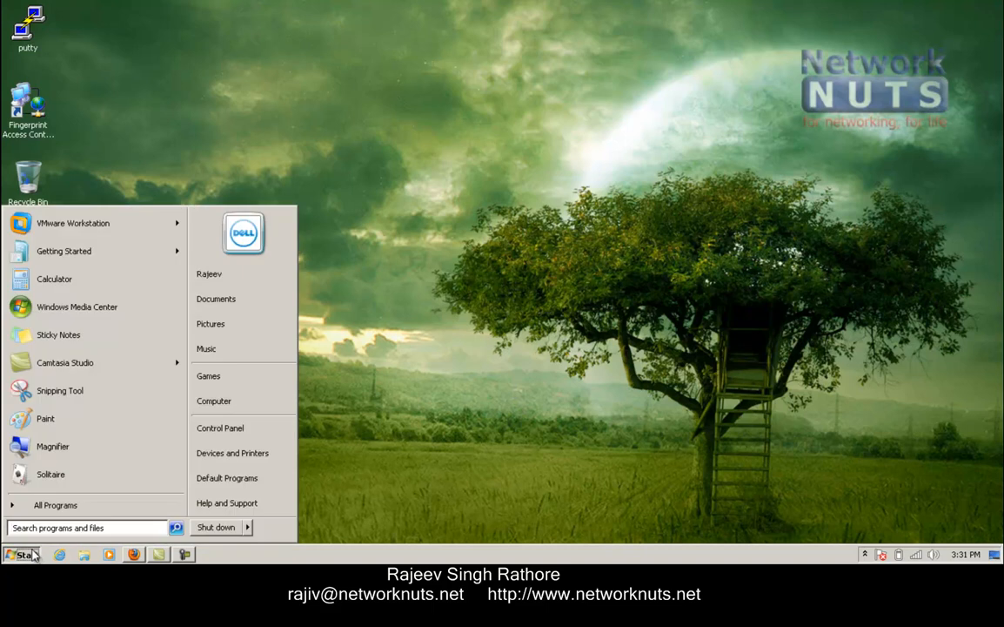
{"action": "left_click", "coordinate": [55, 504]}
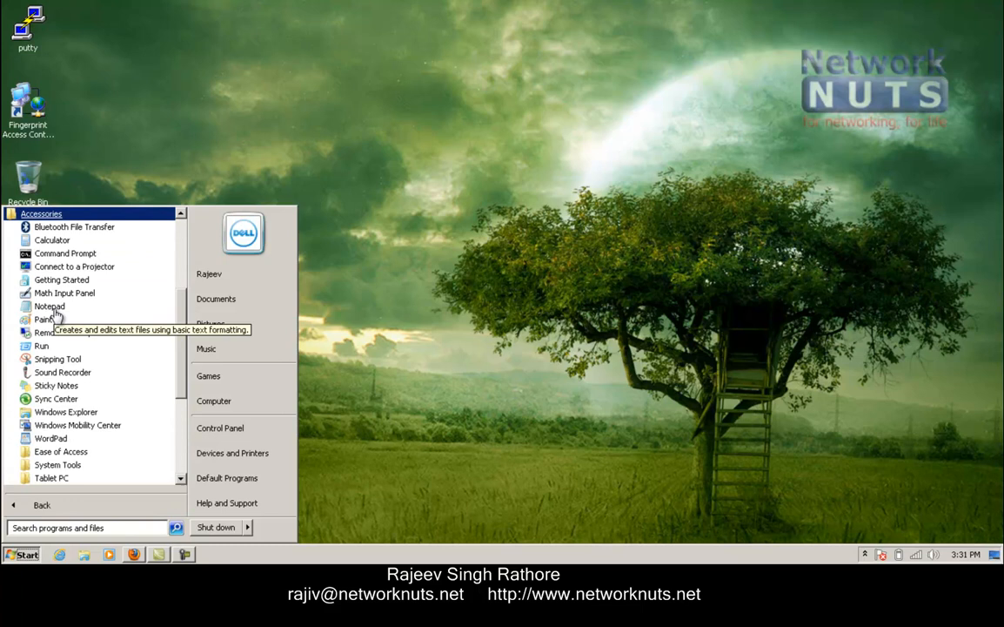
{"action": "mouse_move", "coordinate": [52, 240]}
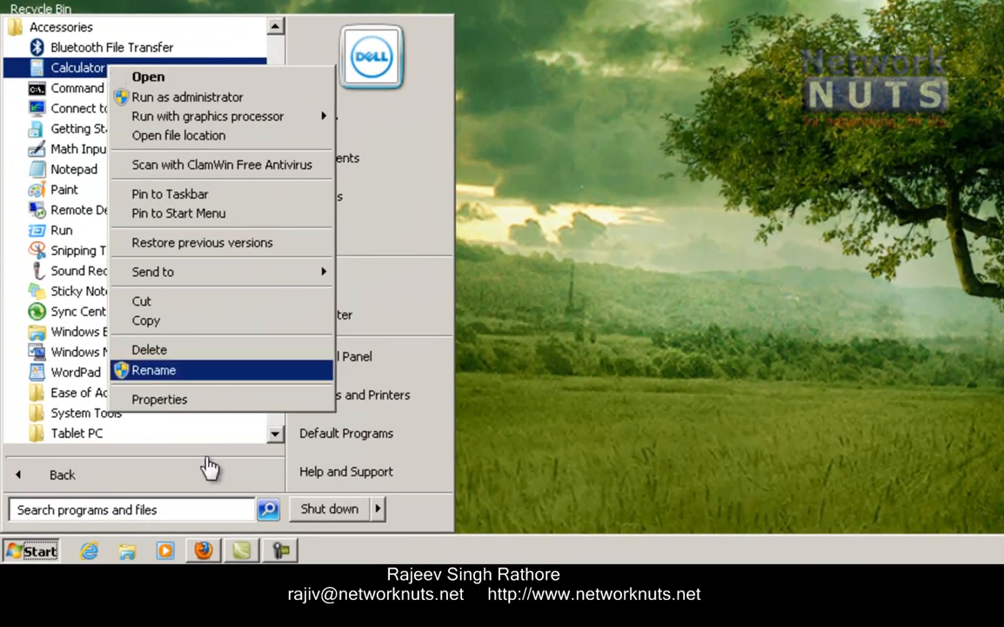
Assign shortcut key Ctrl+Alt+R in Calculator's Properties, apply, and approve the administrator prompt.
{"action": "left_click", "coordinate": [160, 398]}
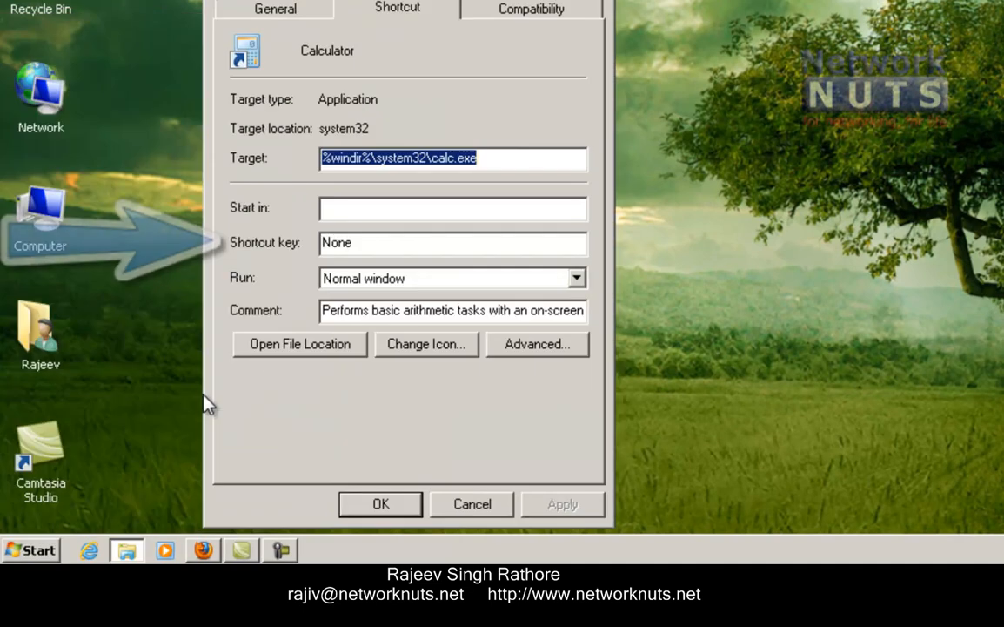
{"action": "mouse_move", "coordinate": [369, 252]}
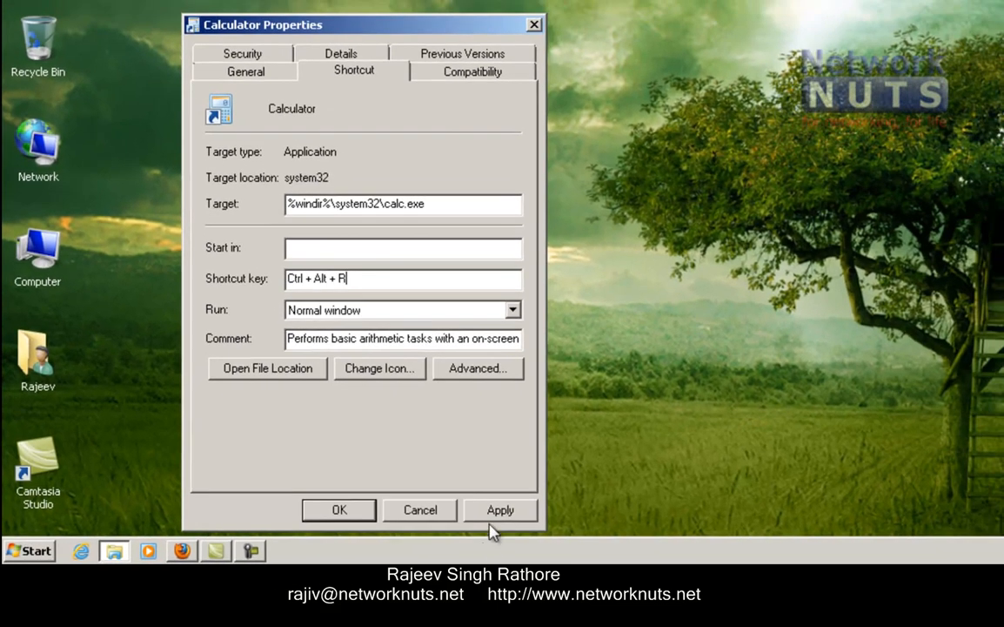
{"action": "left_click", "coordinate": [499, 510]}
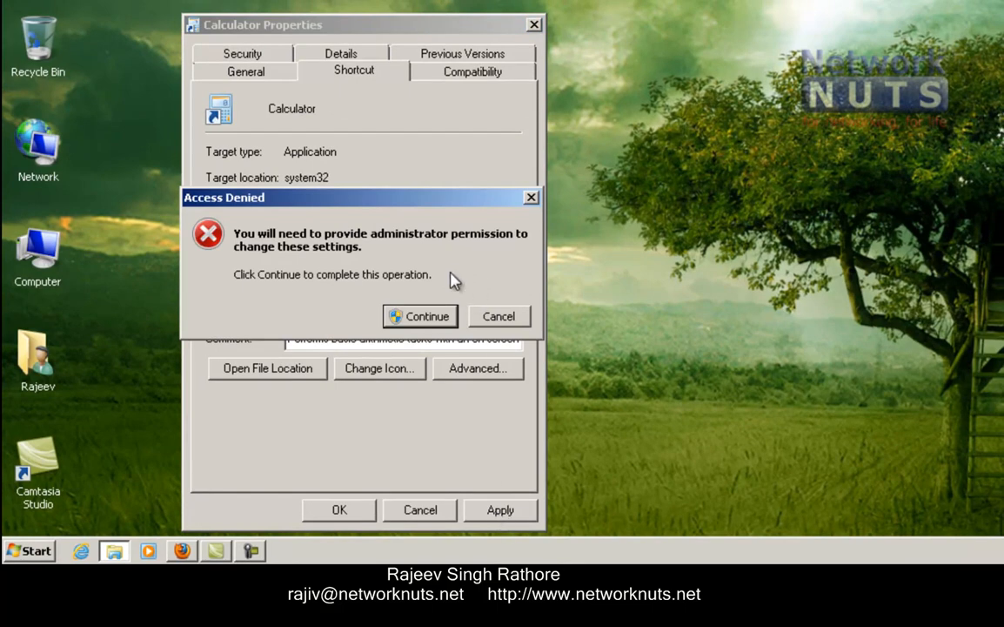
{"action": "left_click", "coordinate": [419, 316]}
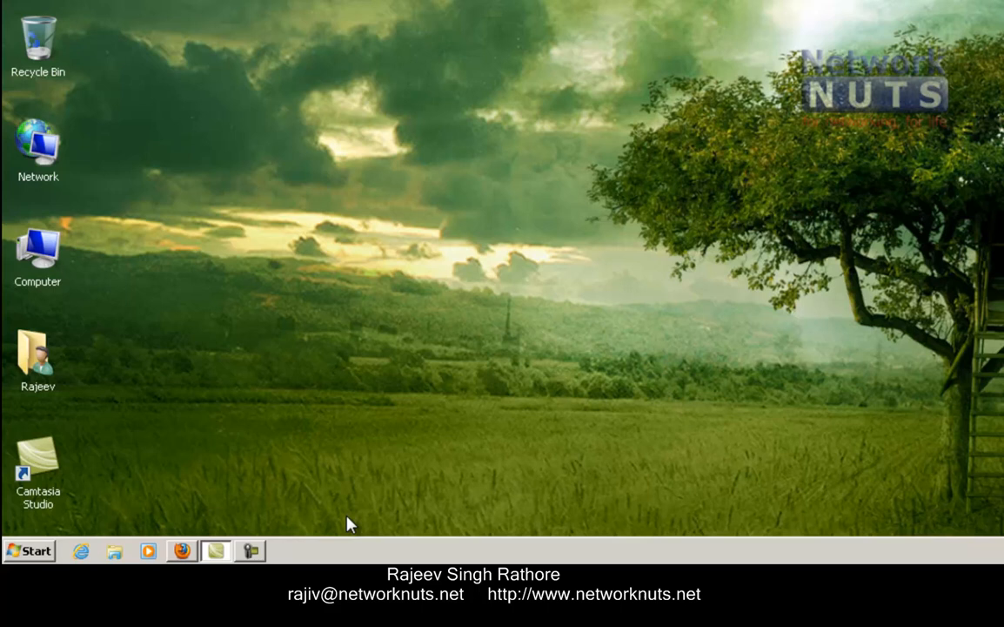
{"action": "mouse_move", "coordinate": [463, 290]}
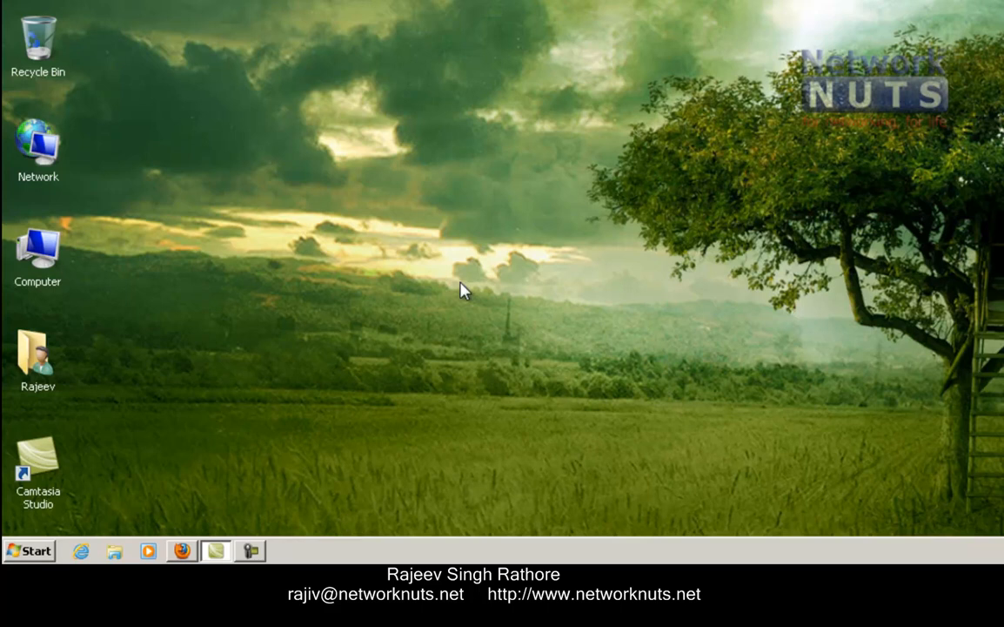